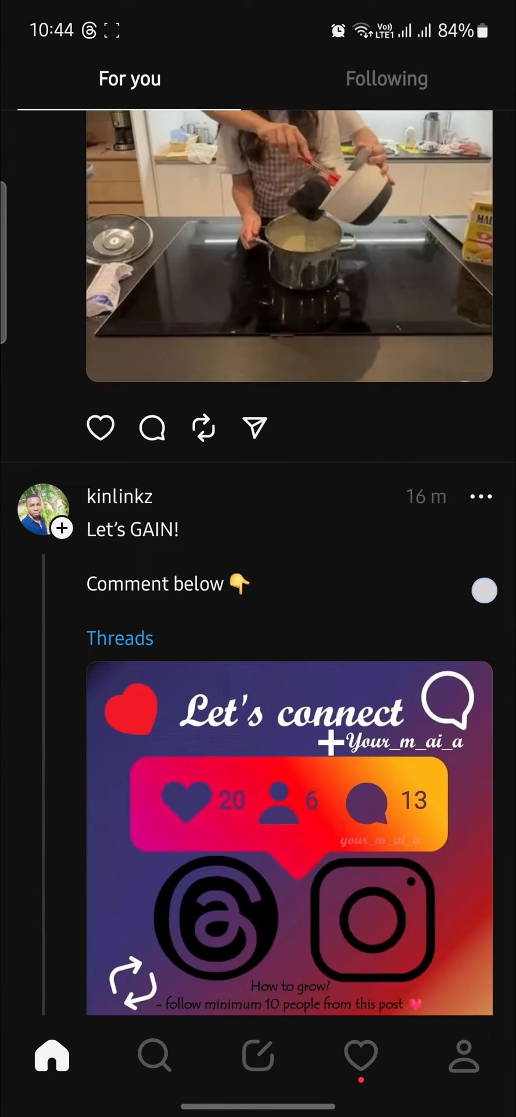
From the followed creator's Threads profile, jump over to Instagram's people search.
scroll(down, 3)
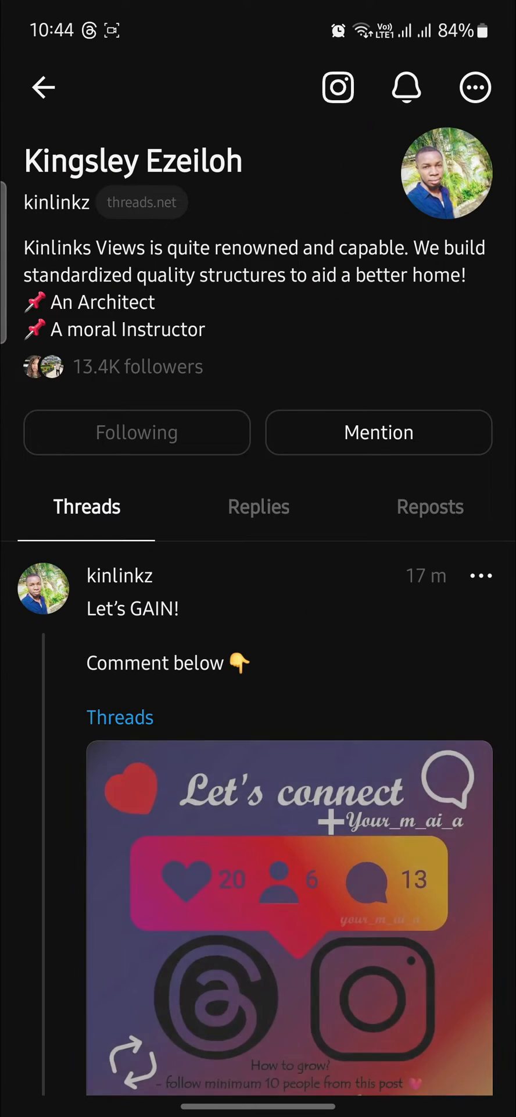
click(476, 87)
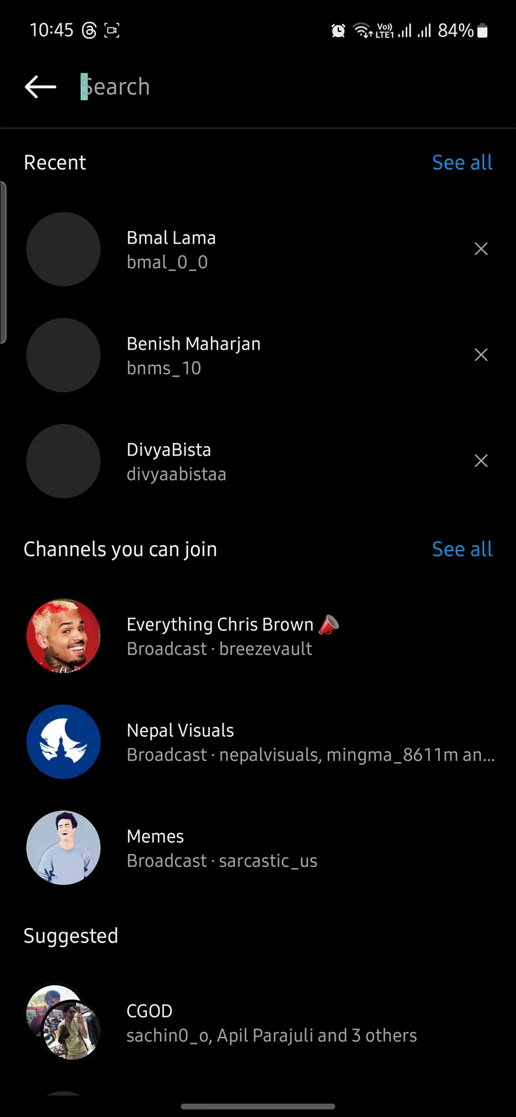
text(kimg)
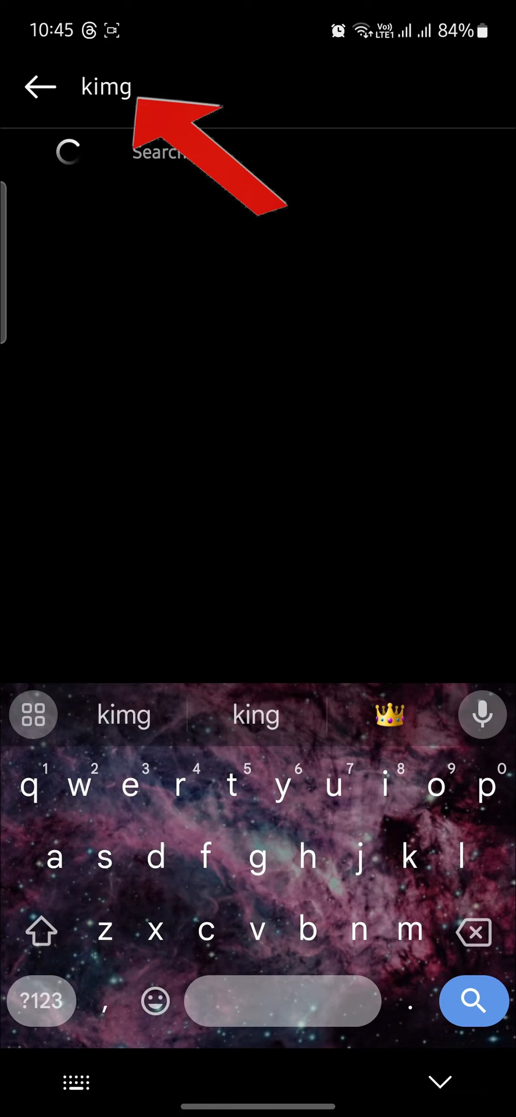
click(256, 715)
text(Hey)
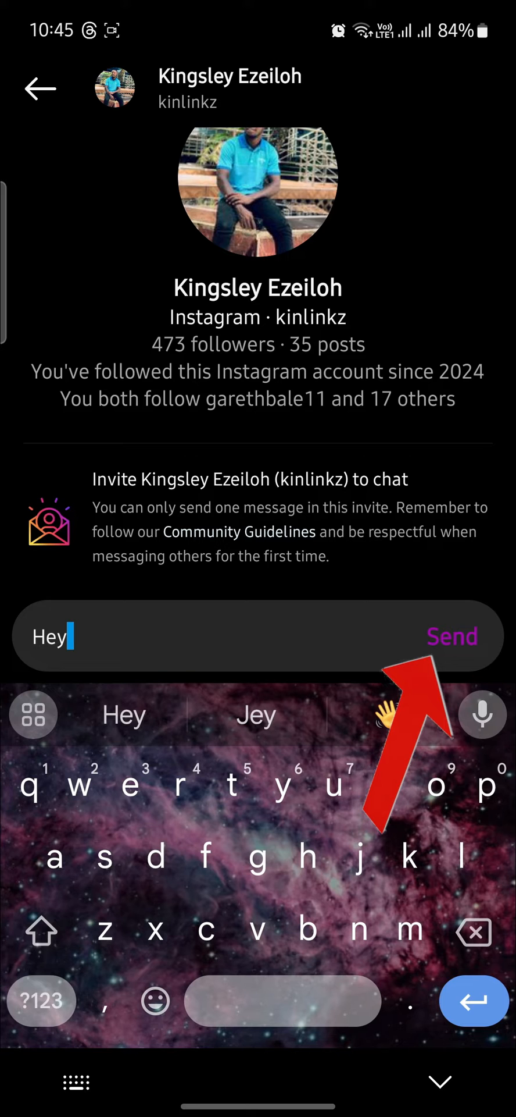
click(454, 635)
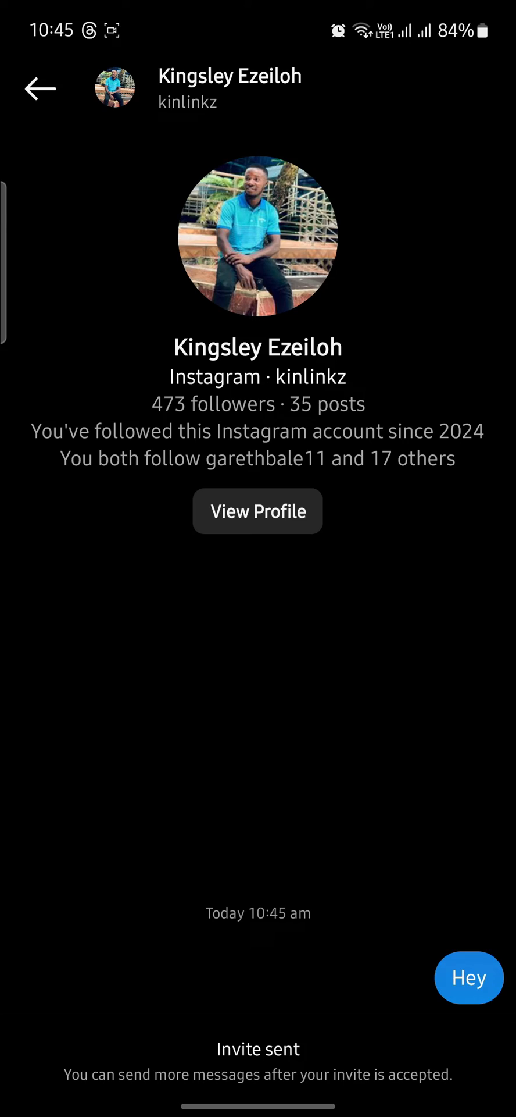
key(HOME)
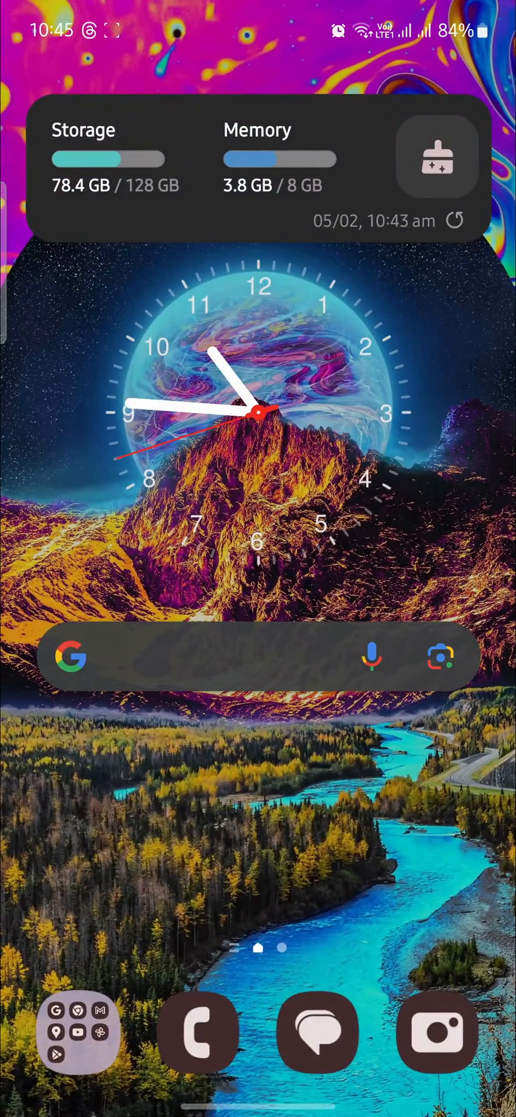